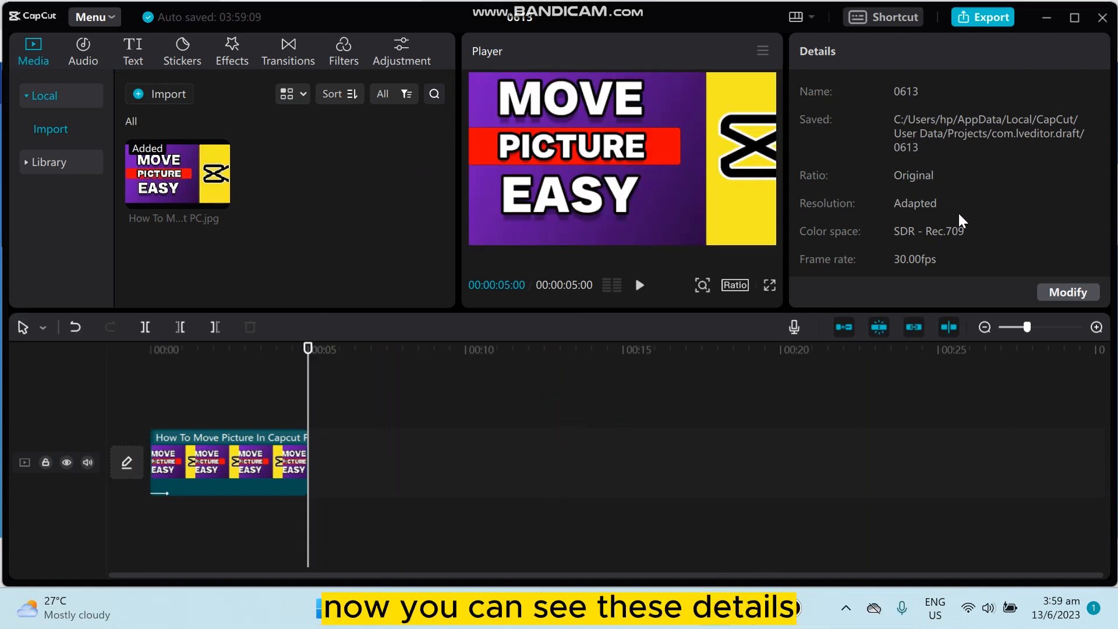
{"action": "mouse_move", "coordinate": [927, 140]}
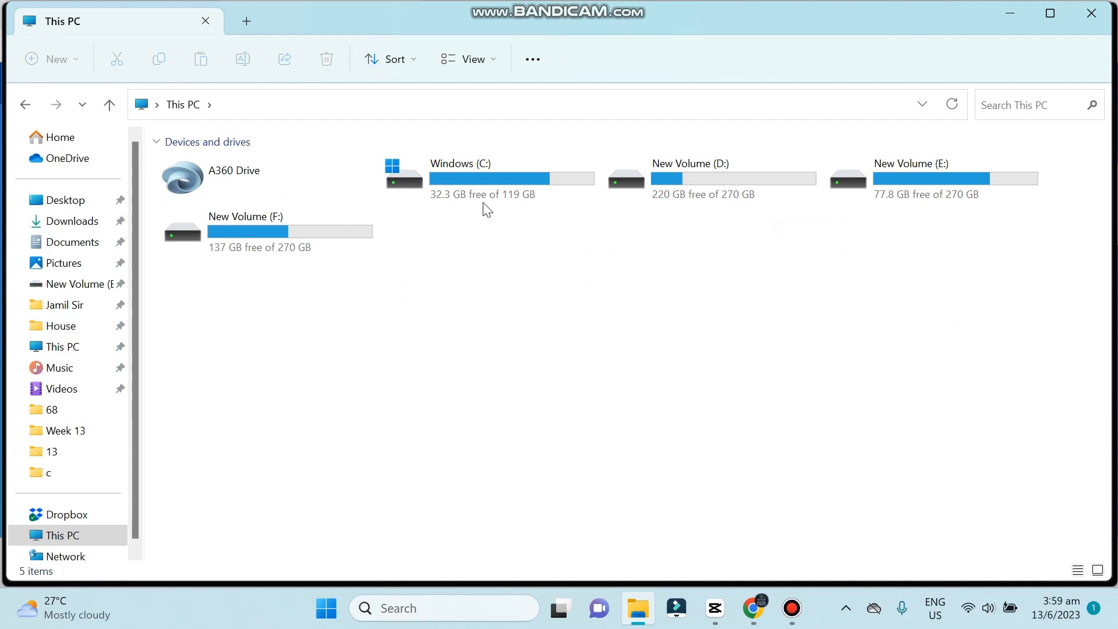
Step: Navigate from Windows (C:) through Users into the user's home folder
{"action": "double_click", "coordinate": [460, 177]}
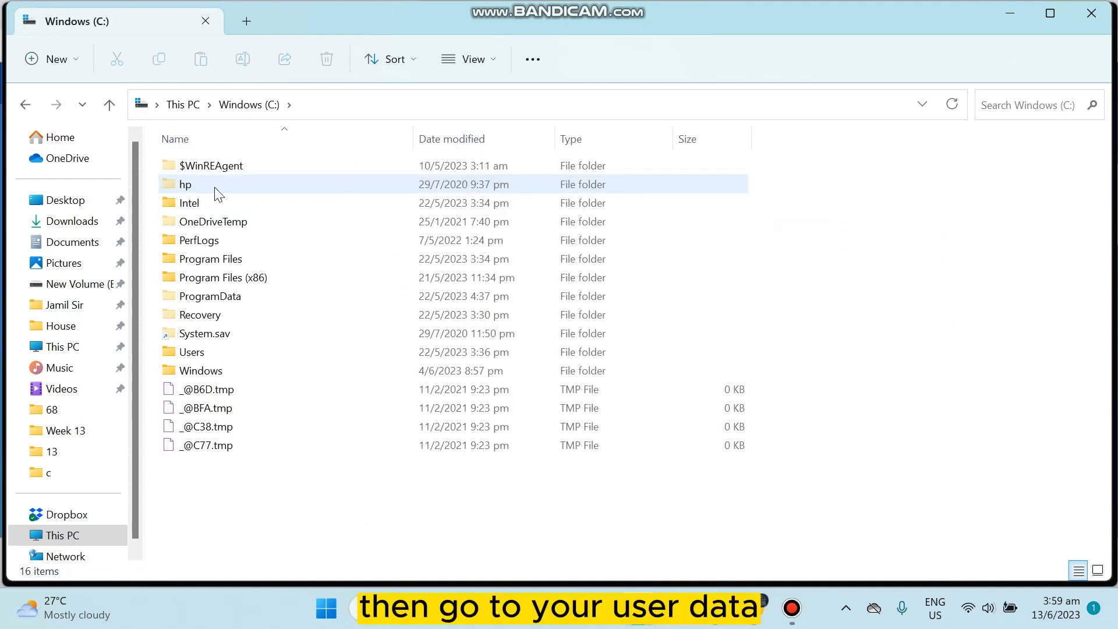
{"action": "left_click", "coordinate": [202, 333]}
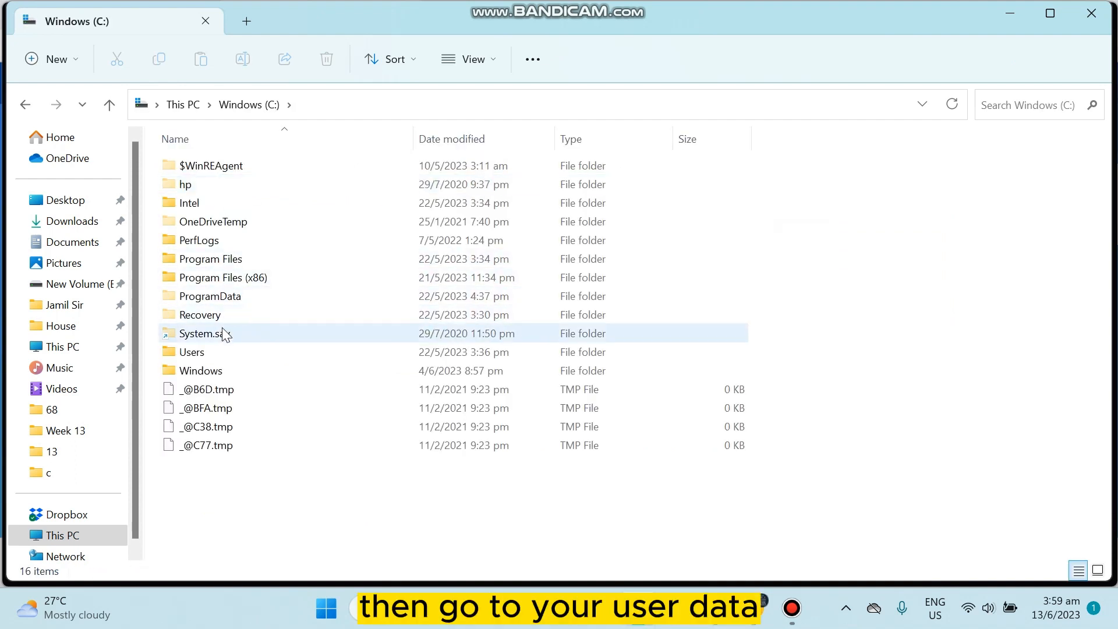
{"action": "double_click", "coordinate": [191, 352]}
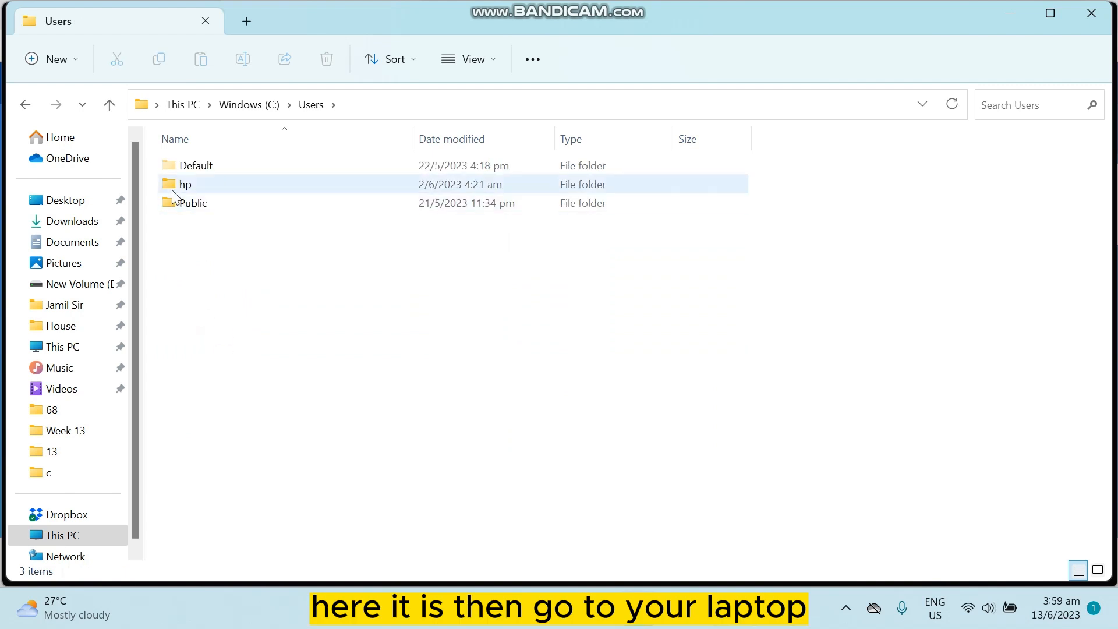
{"action": "double_click", "coordinate": [184, 184]}
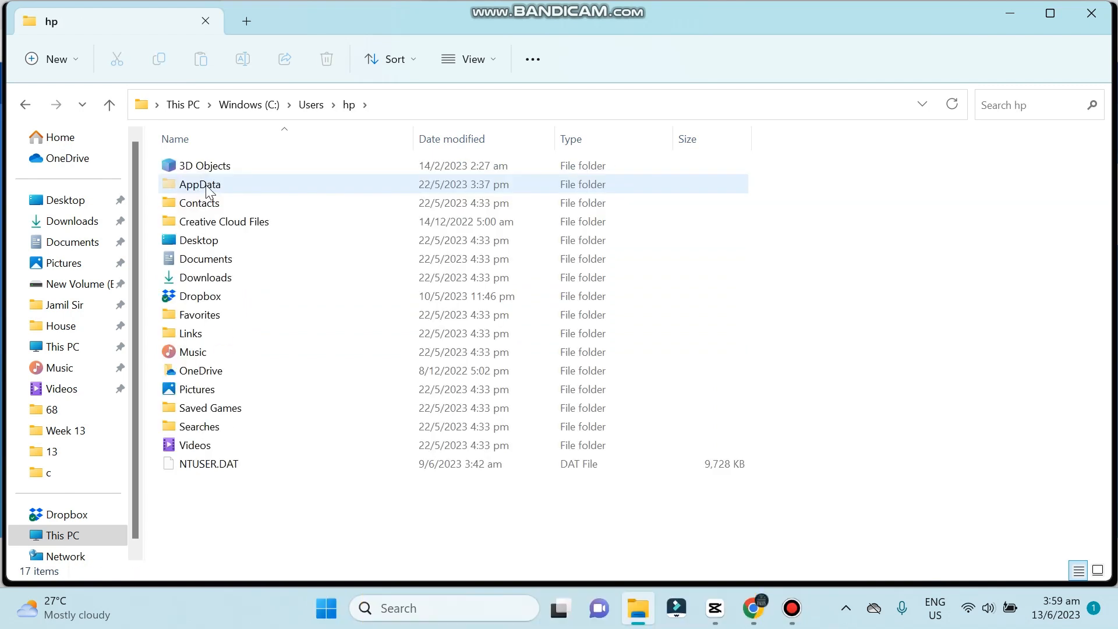
{"action": "mouse_move", "coordinate": [209, 190]}
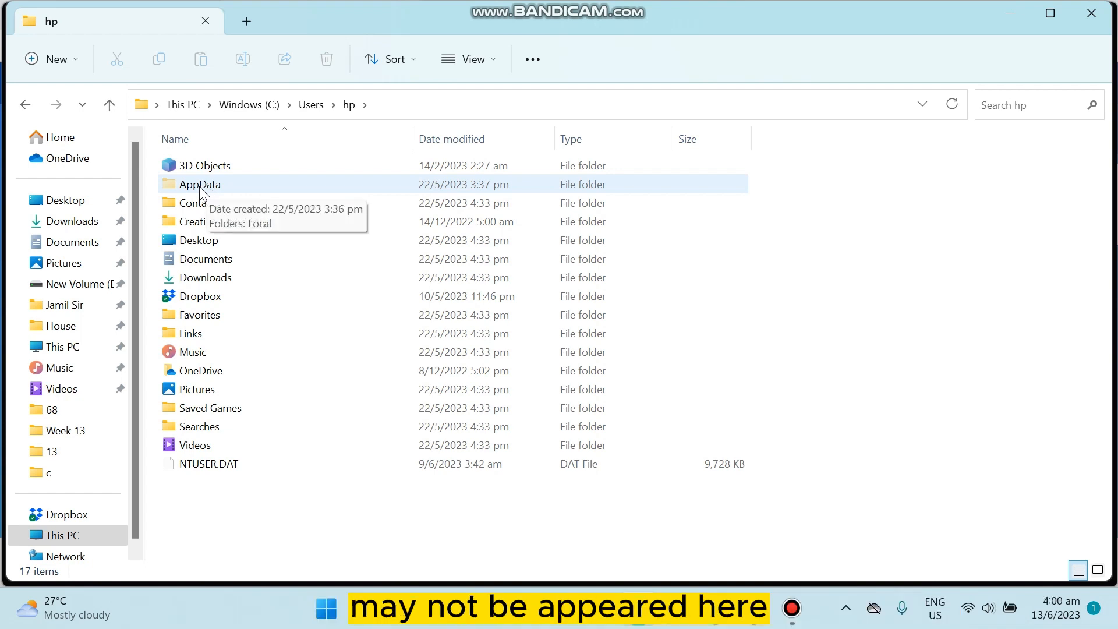
Step: Turn on Hidden items in the View > Show menu to reveal AppData
{"action": "left_click", "coordinate": [468, 58]}
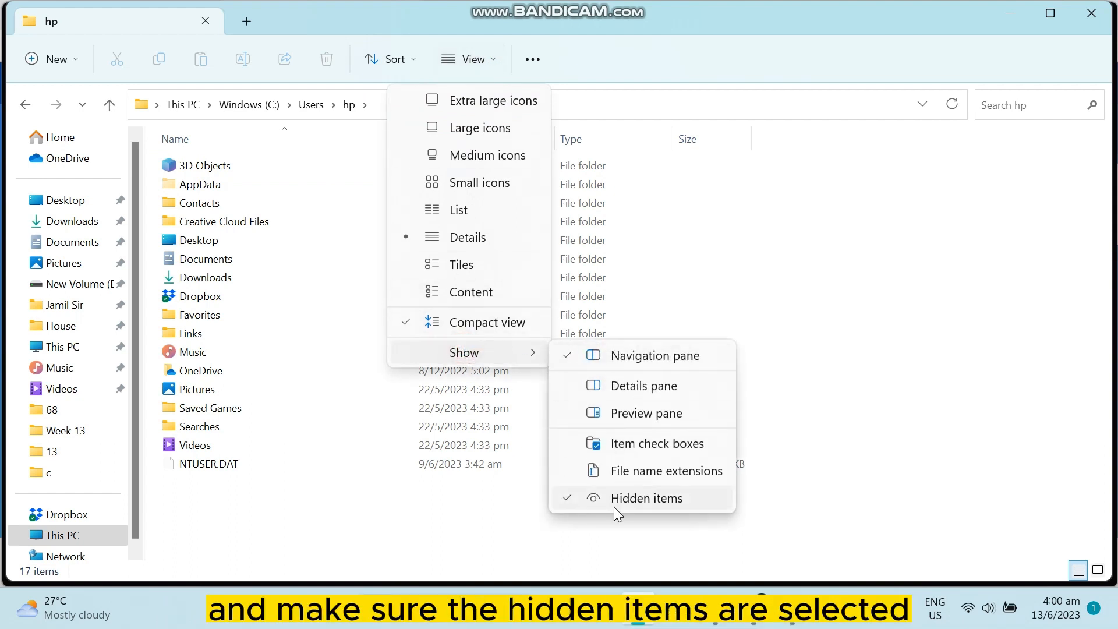
{"action": "left_click", "coordinate": [646, 498]}
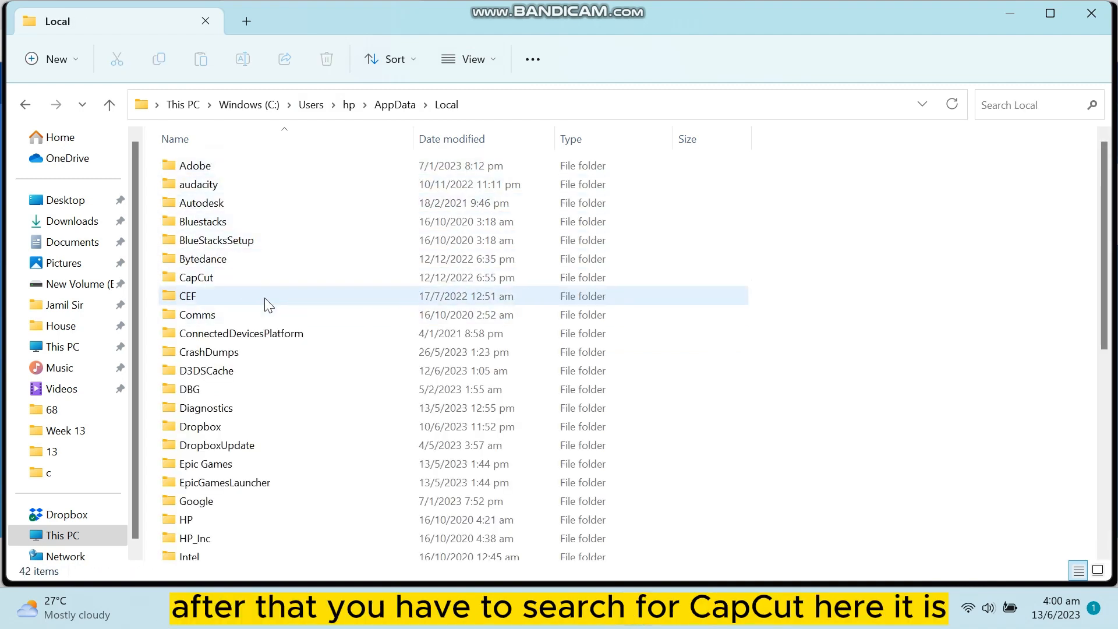
Step: Open CapCut, then User Data, then Projects to reach the com.lveditor.draft folder
{"action": "double_click", "coordinate": [196, 277]}
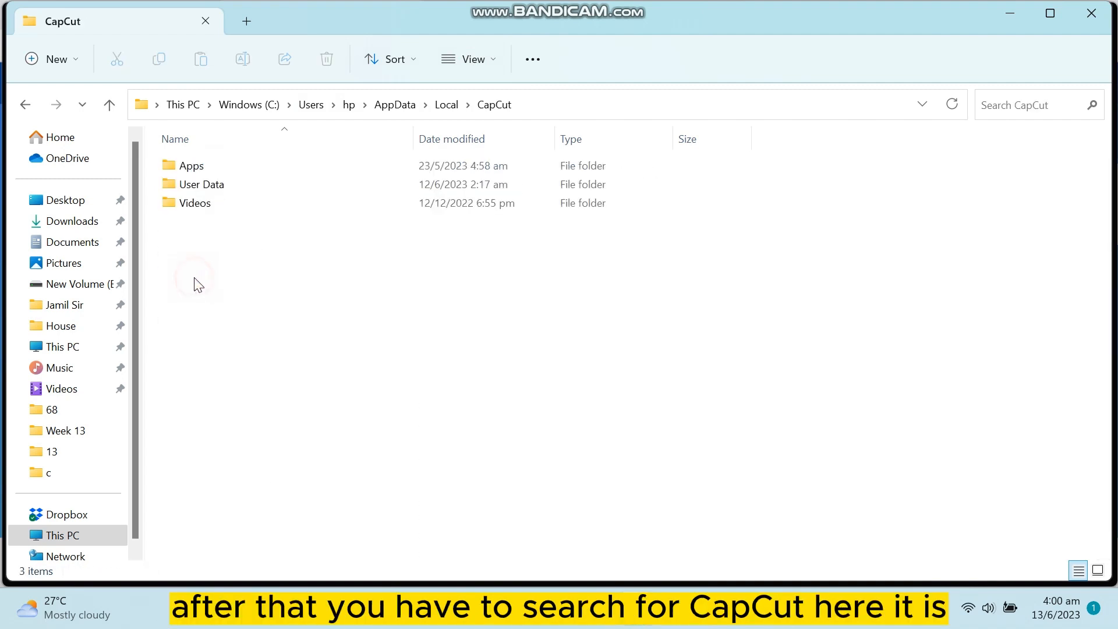
{"action": "left_click", "coordinate": [201, 183]}
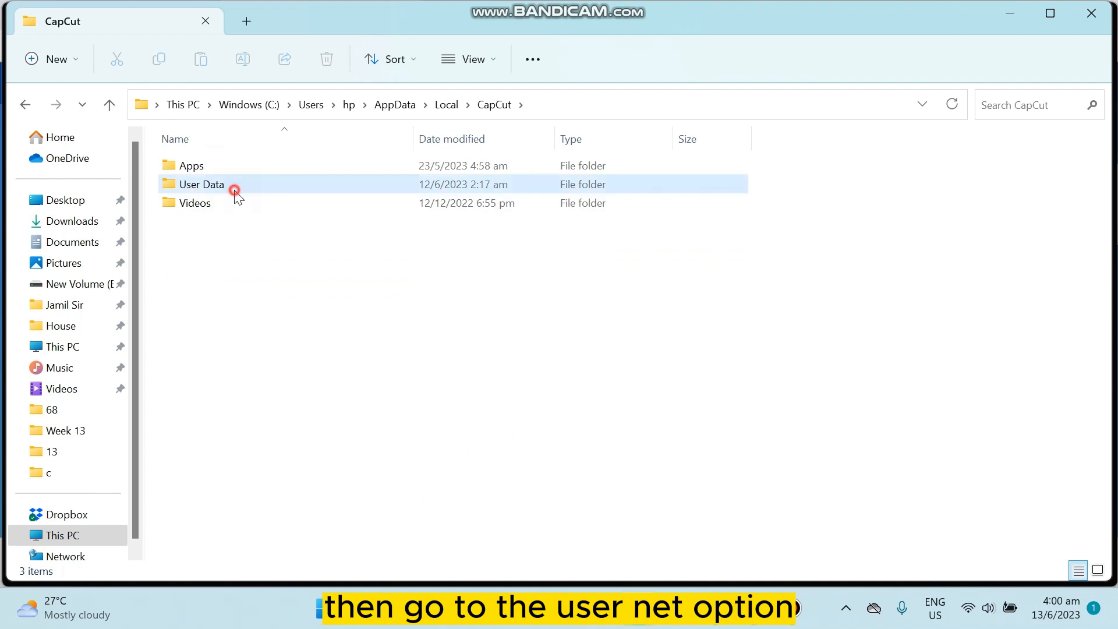
{"action": "double_click", "coordinate": [202, 184]}
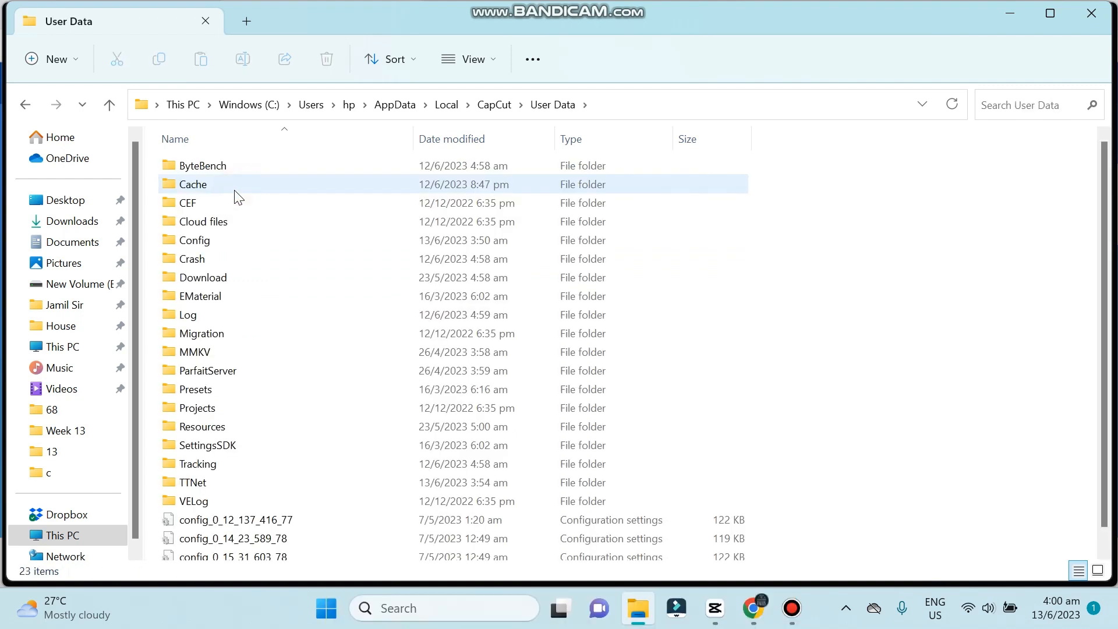
{"action": "left_click", "coordinate": [198, 407]}
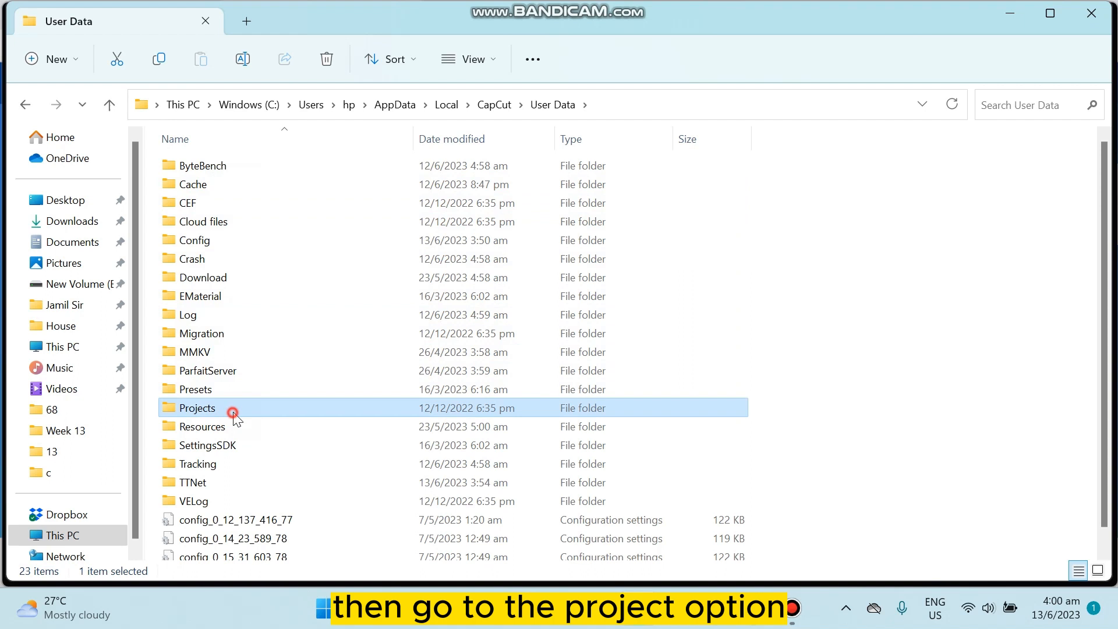
{"action": "double_click", "coordinate": [197, 407]}
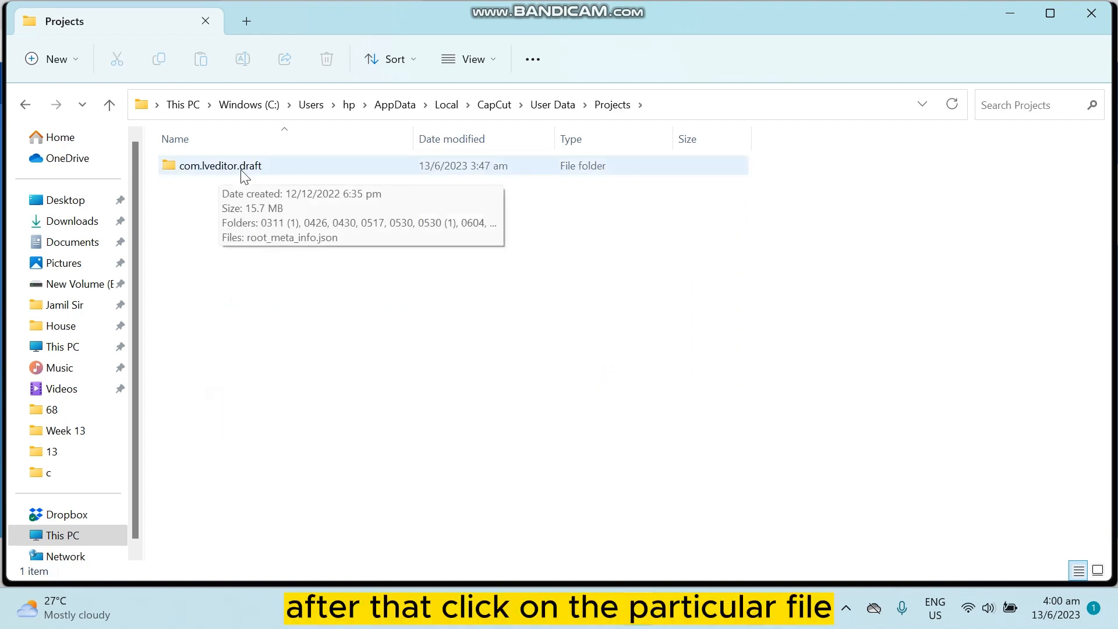
Step: Enter com.lveditor.draft and bring up the folder's context menu
{"action": "double_click", "coordinate": [220, 165]}
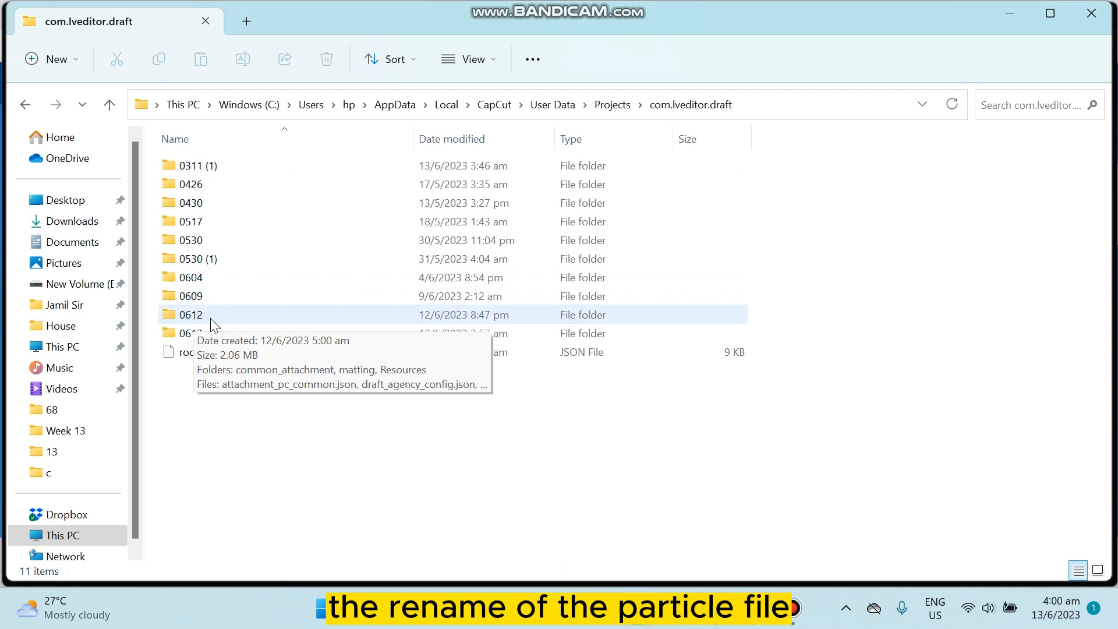
{"action": "right_click", "coordinate": [214, 321]}
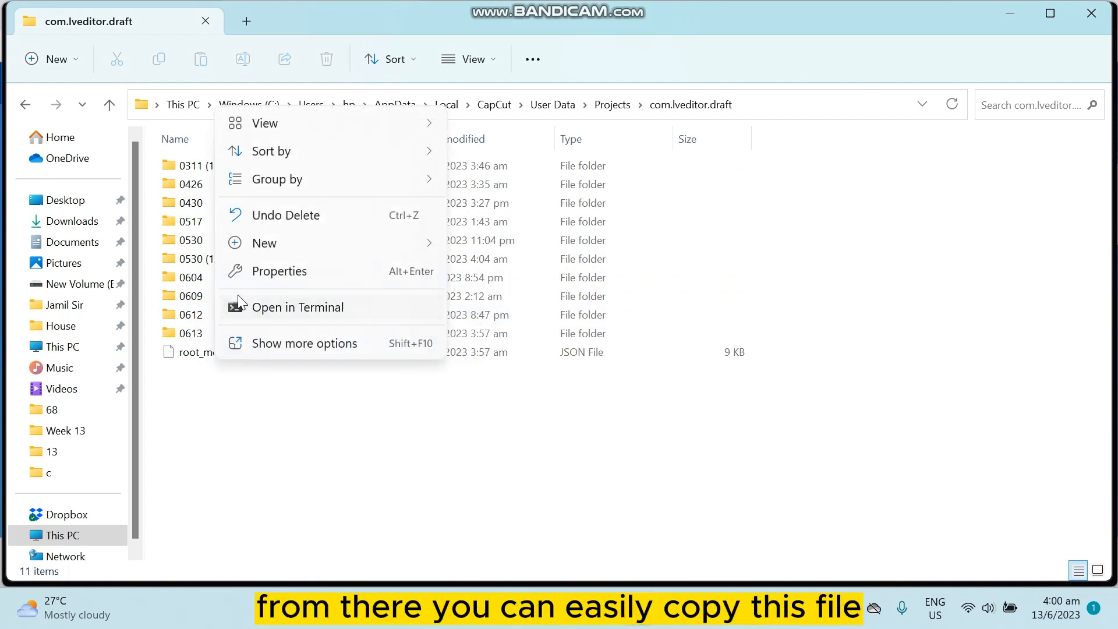